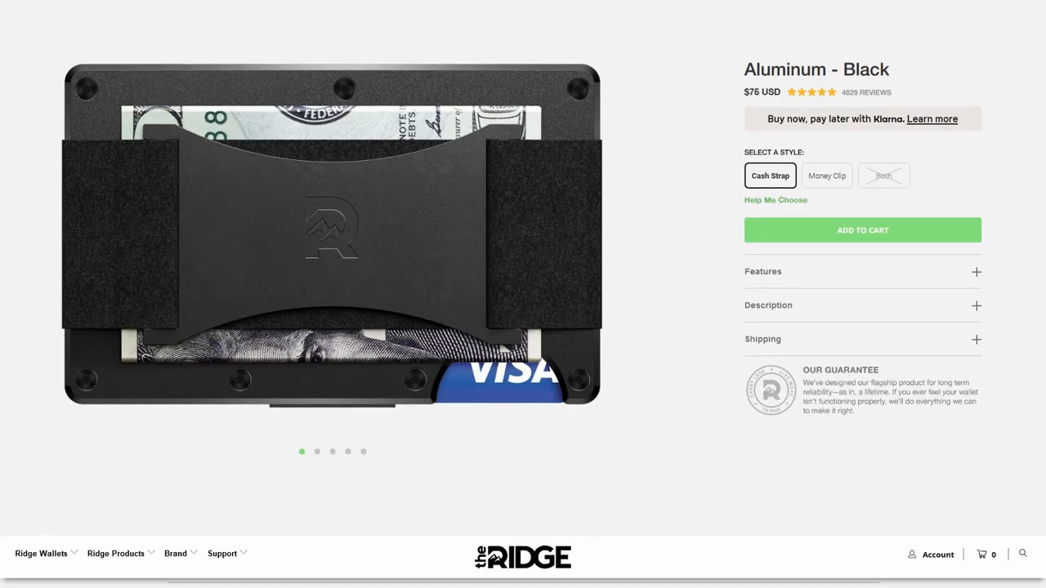
Step: Quit top, then launch htop, nmon and gtop one after another from the prompt
scroll(down, 3)
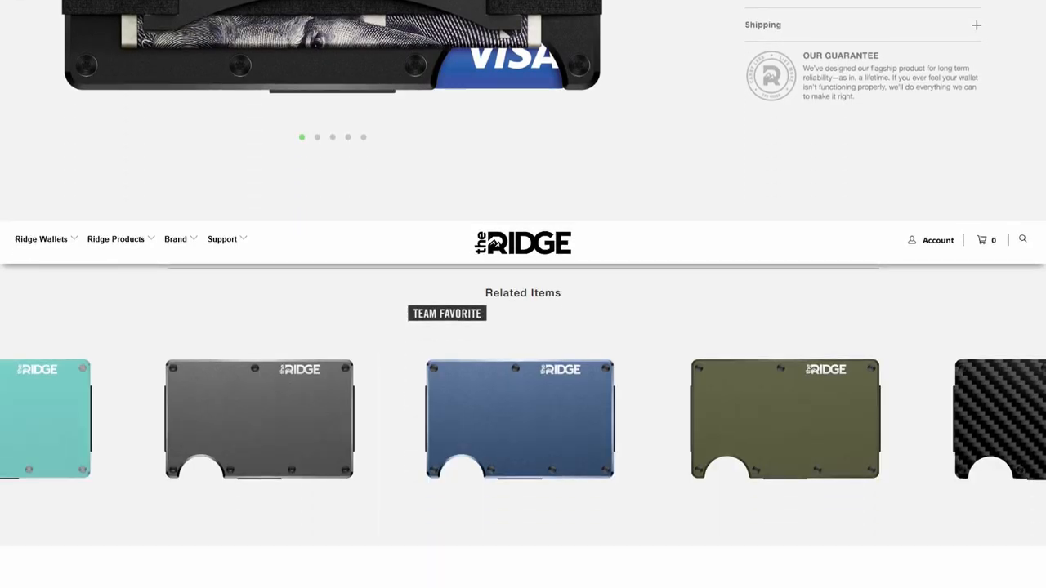
scroll(down, 3)
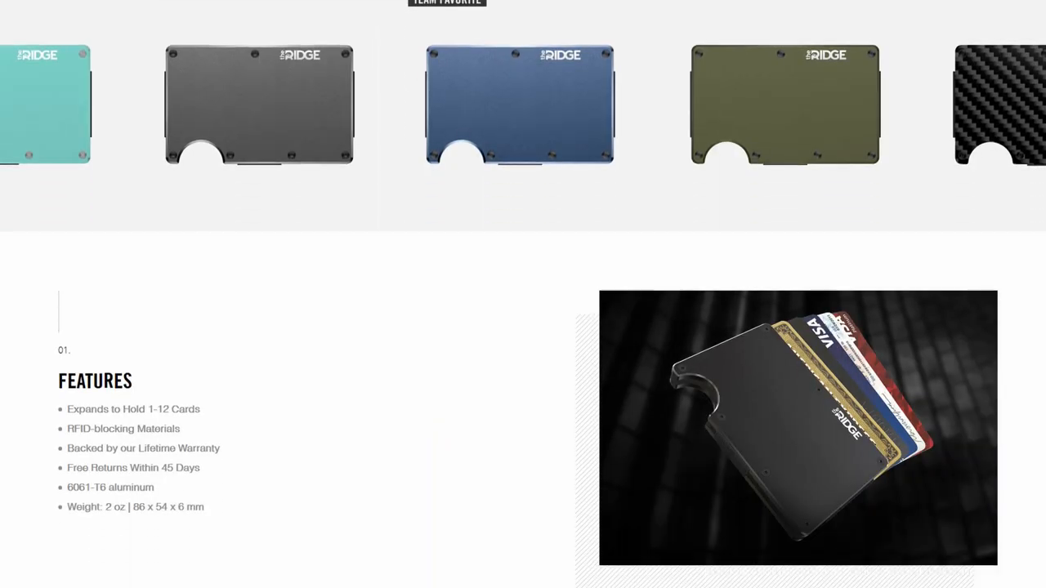
scroll(down, 3)
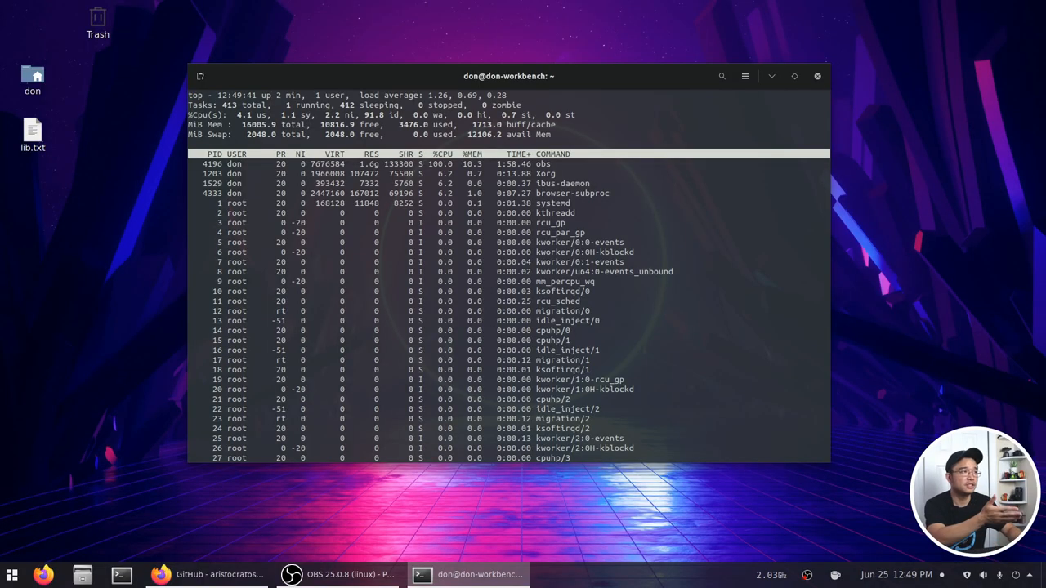
key(q)
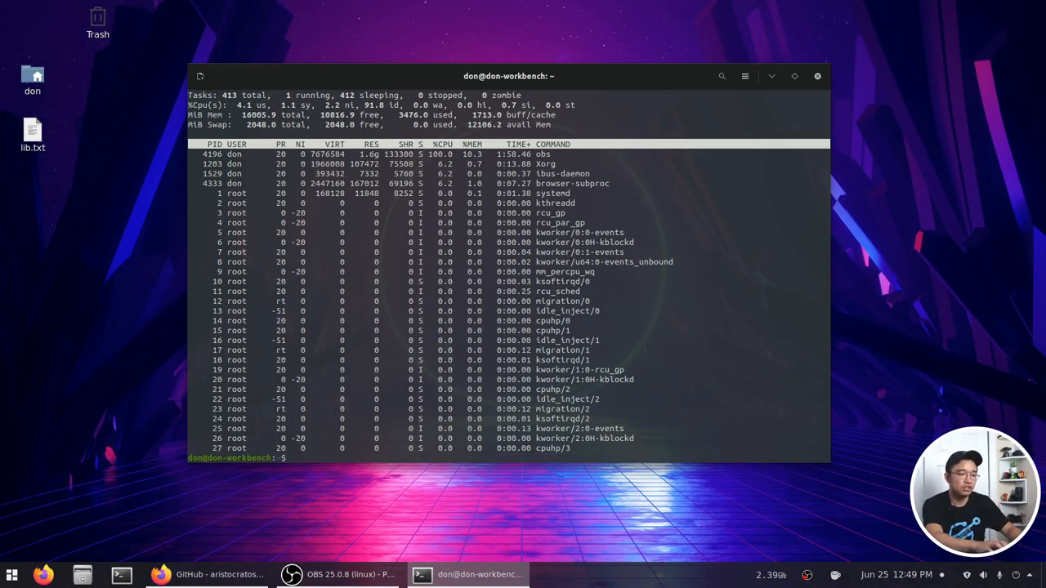
text(htop)
text(nmon)
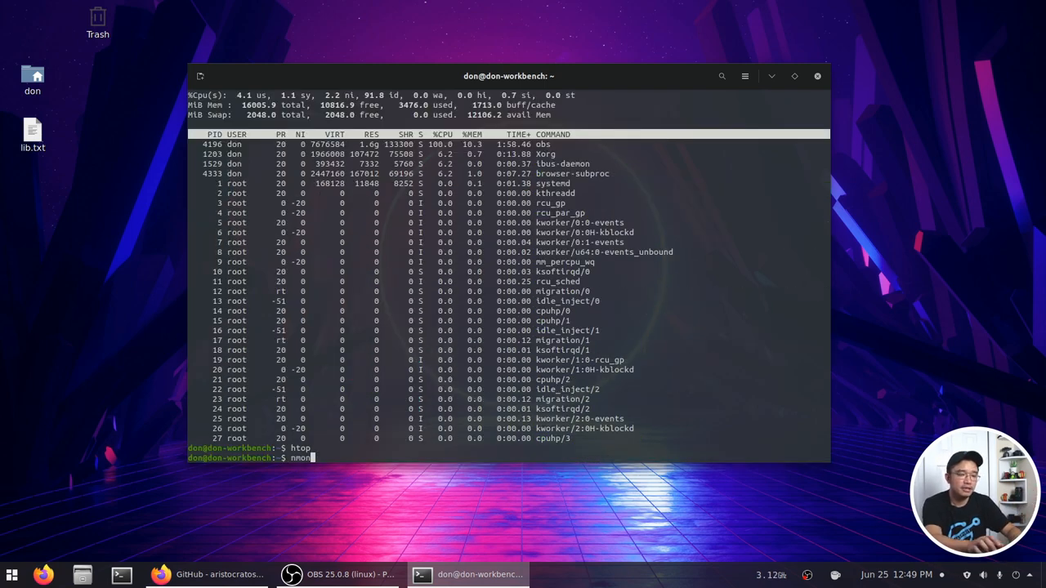
key(Return)
text(g)
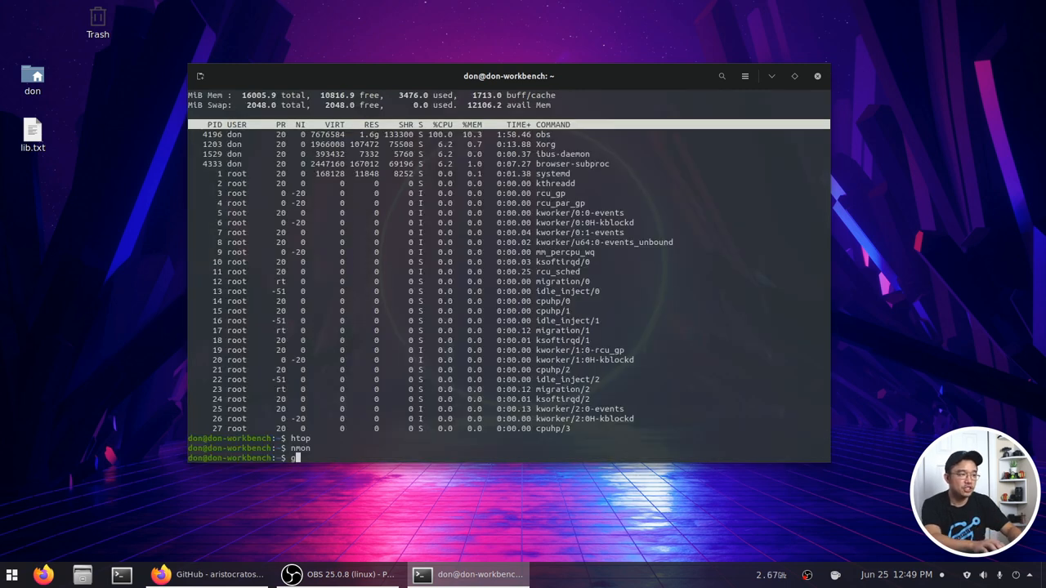
key(Return)
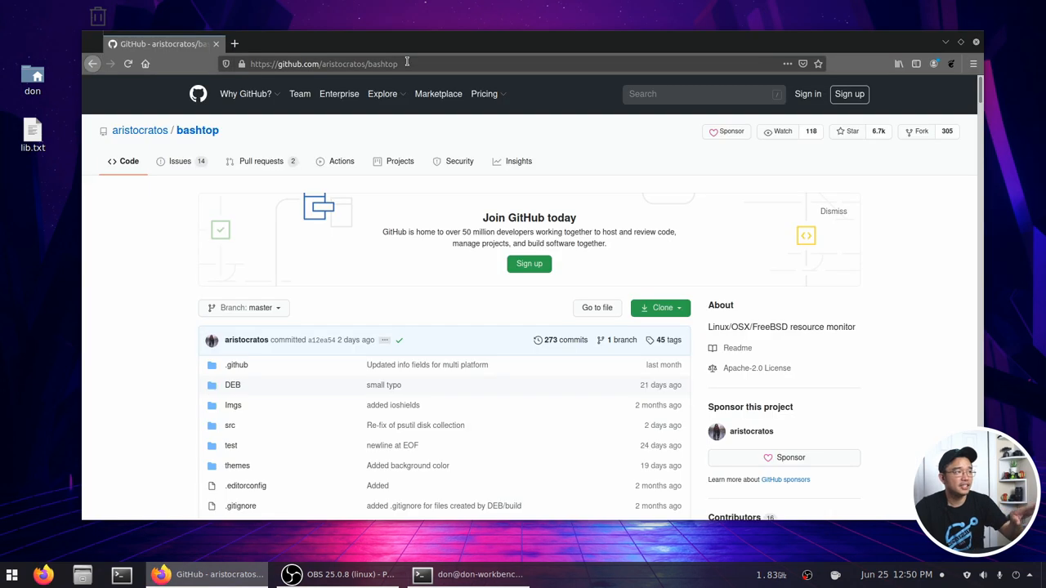
Step: Read the aristocratos/bashtop README in Firefox down to the Dependencies section
click(324, 63)
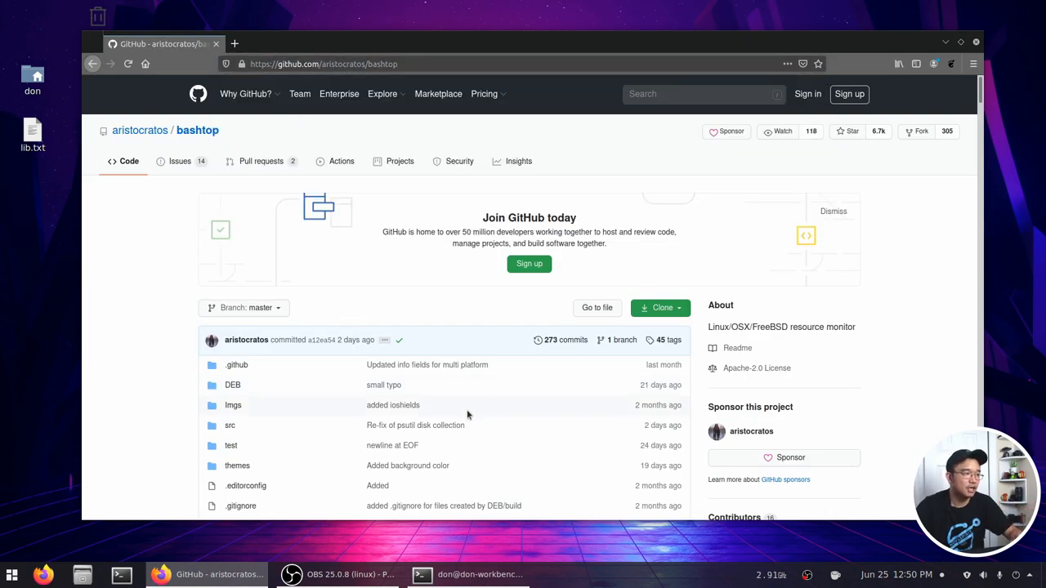
scroll(down, 3)
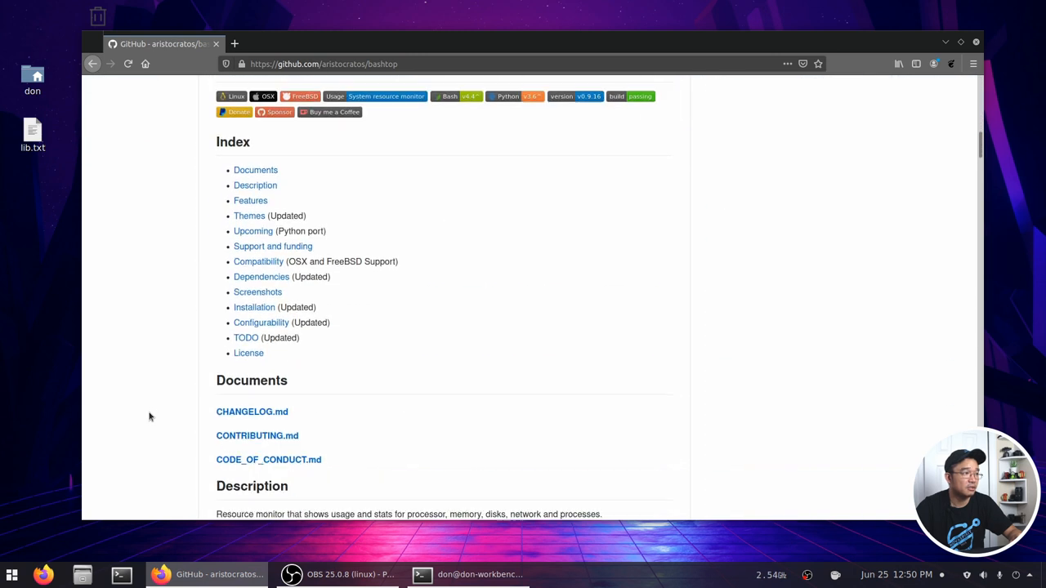
scroll(down, 3)
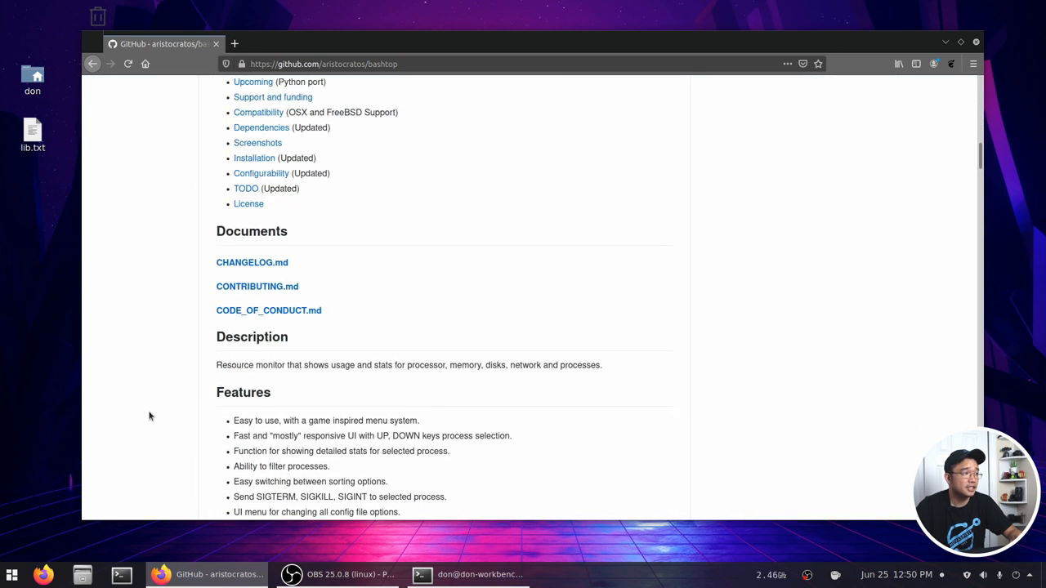
scroll(up, 3)
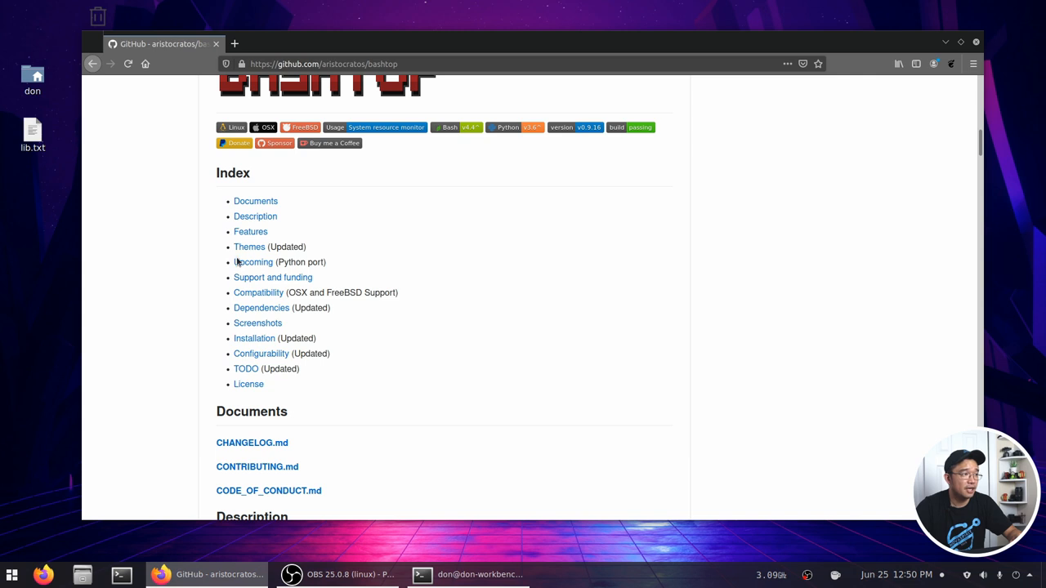
mouse_move(253, 278)
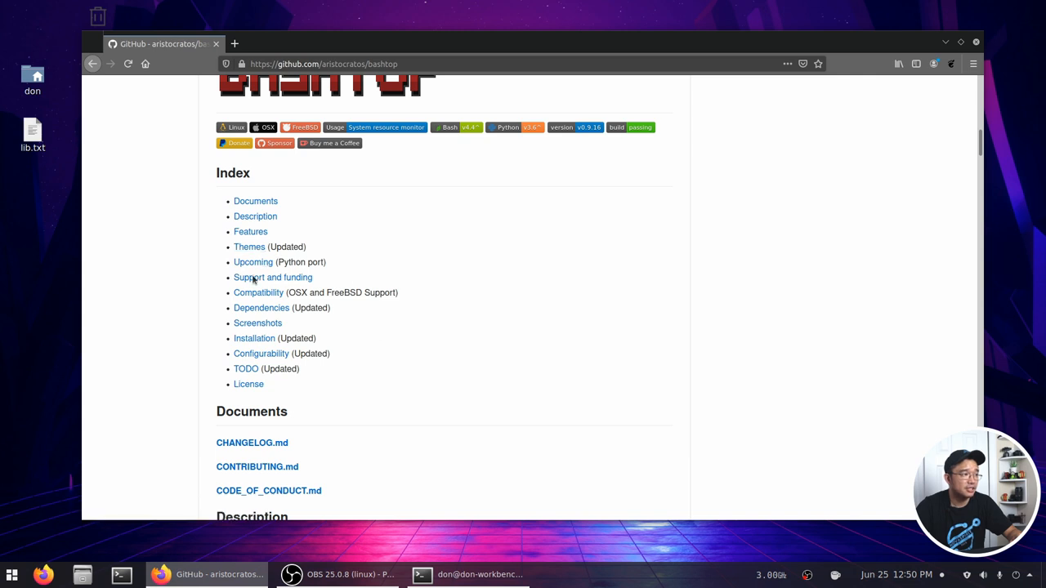
scroll(down, 3)
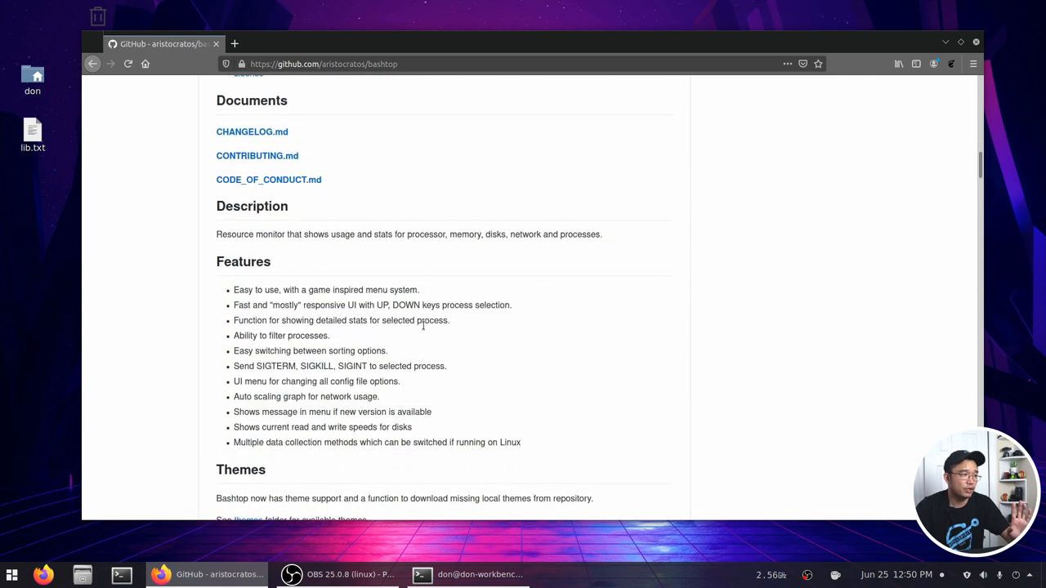
scroll(down, 3)
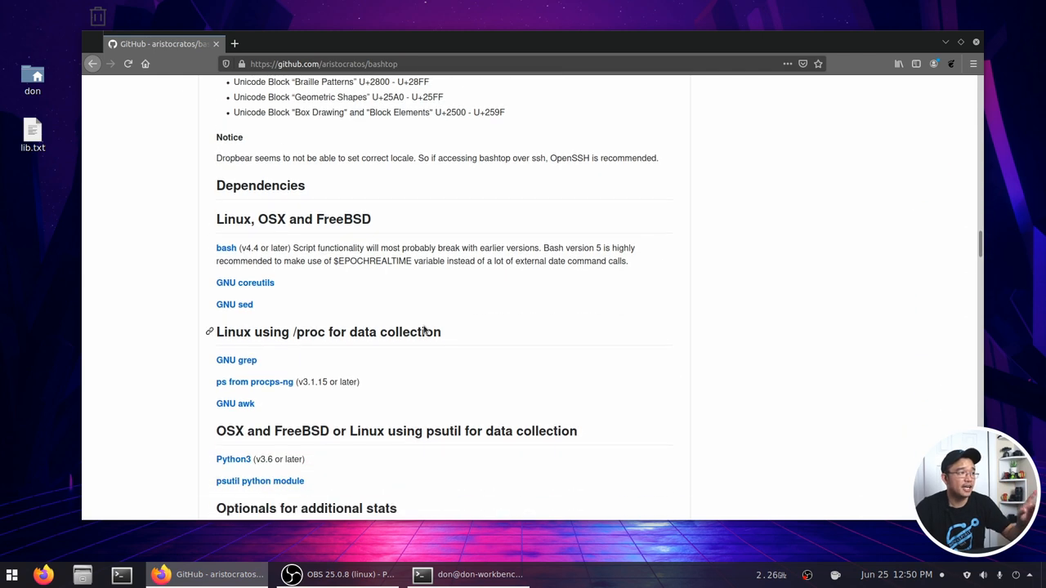
mouse_move(226, 248)
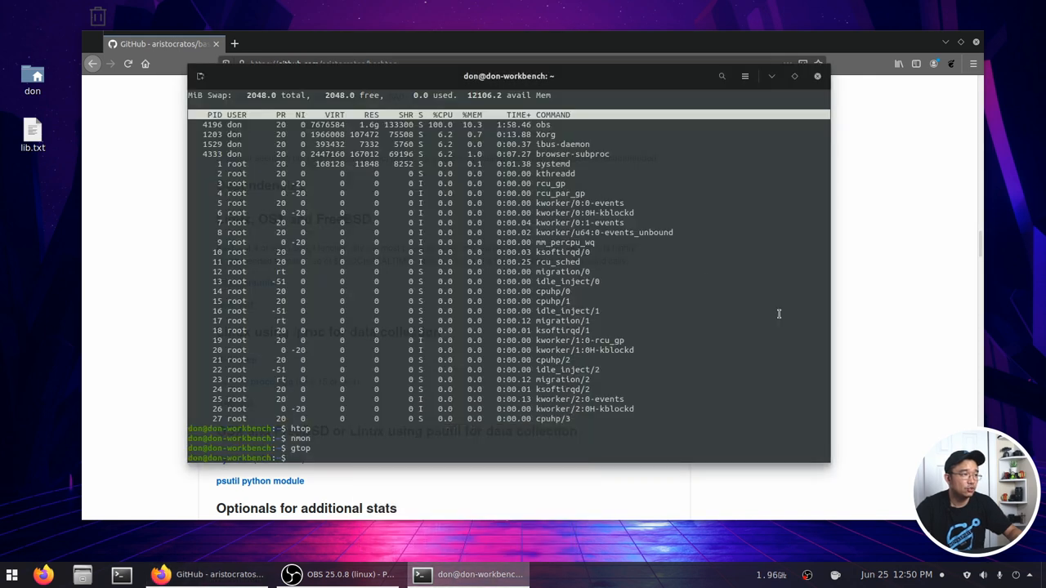
Step: Run 'sudo apt install coreutils' and authorize it with the password
text(sudo)
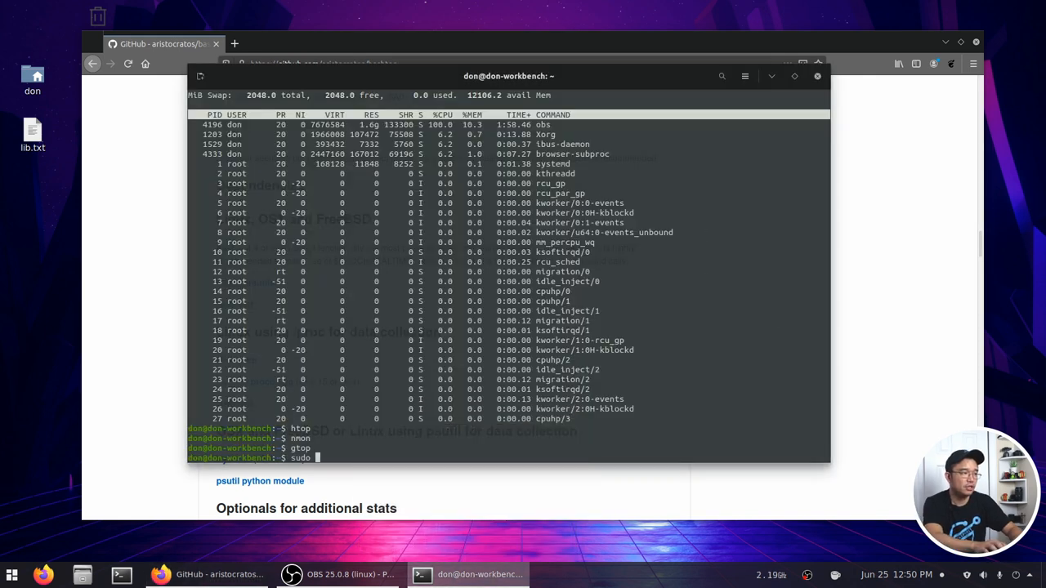
text(apt install coret)
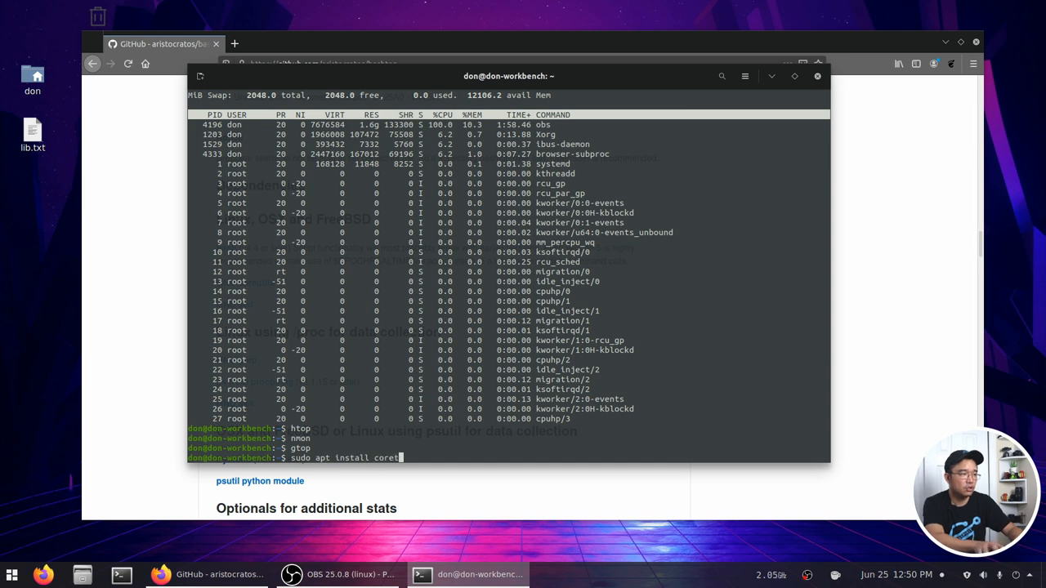
text(utils)
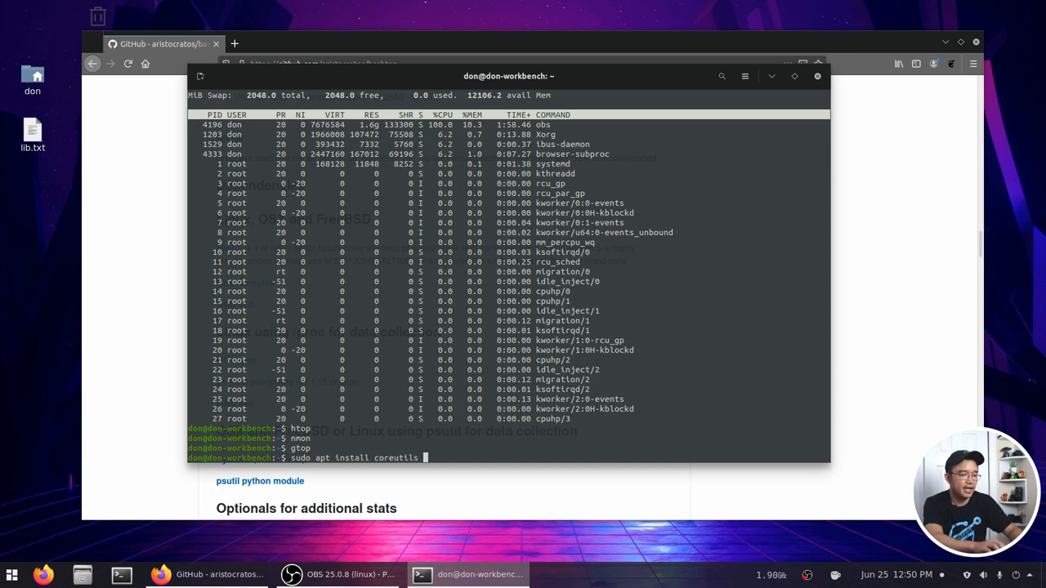
key(Return)
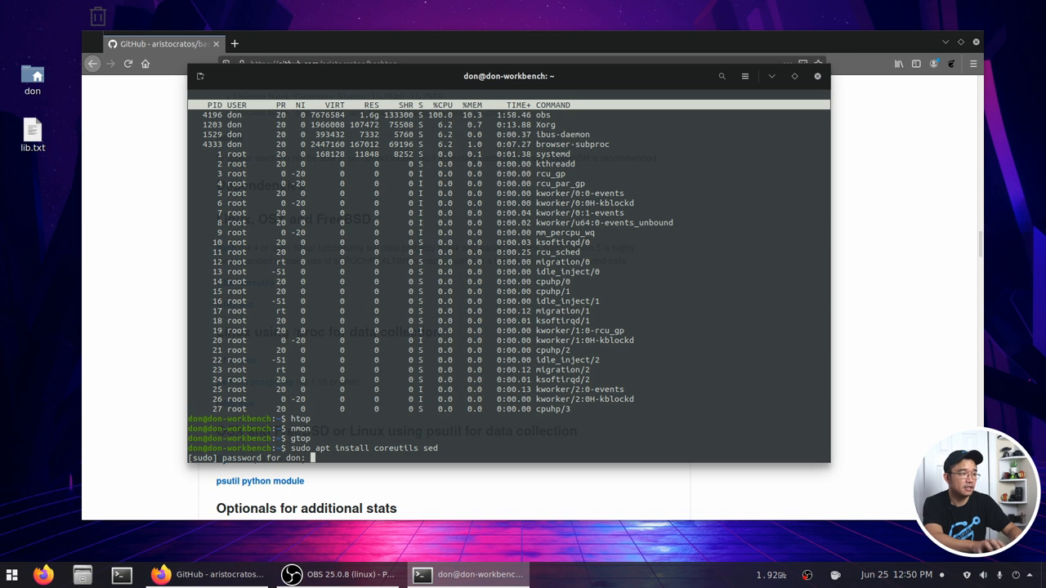
key(Return)
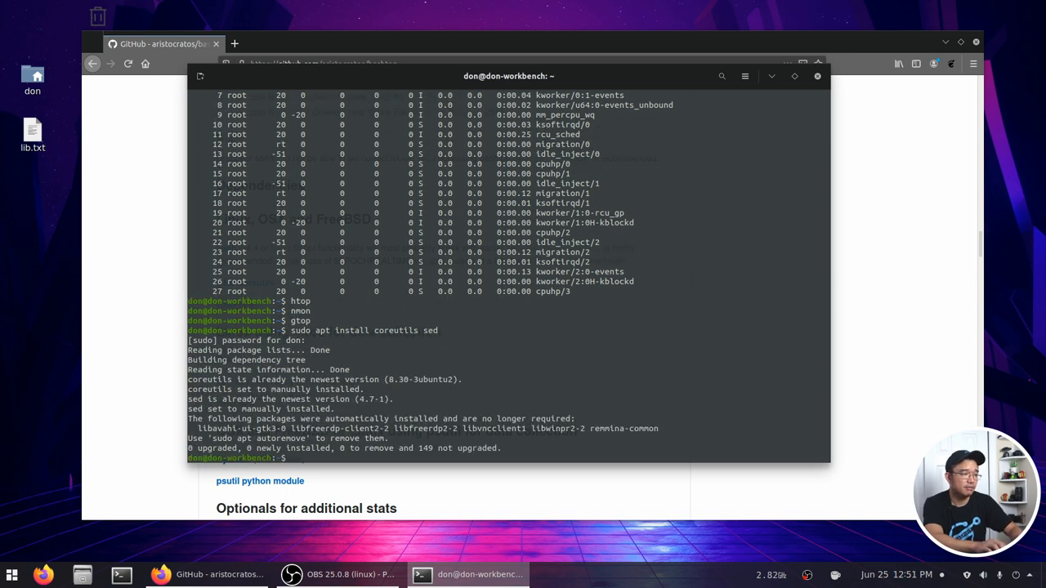
Step: Move into Downloads, find git missing, and run 'sudo apt install git'
text(cd Downloads/)
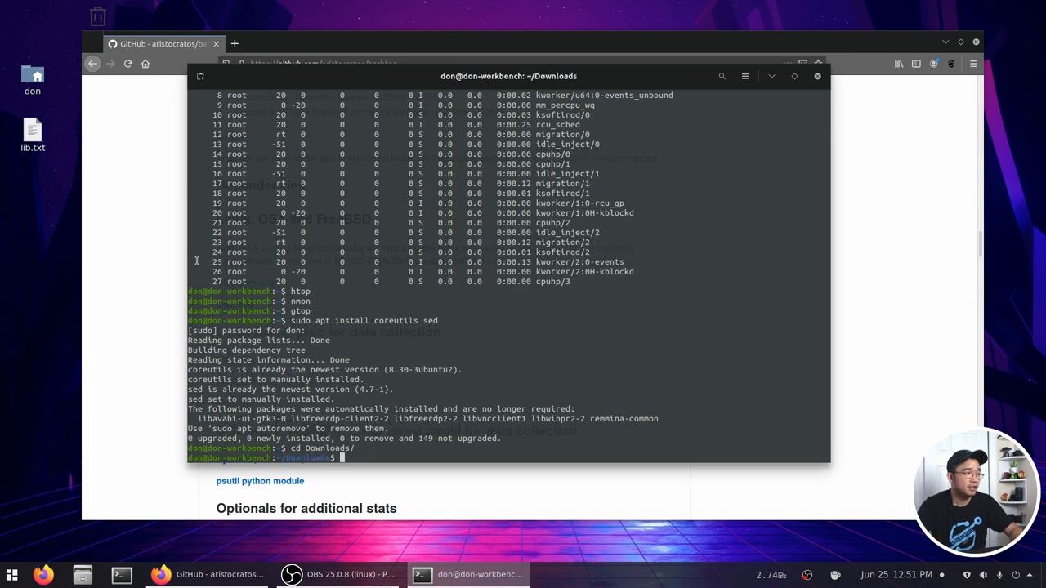
text(git)
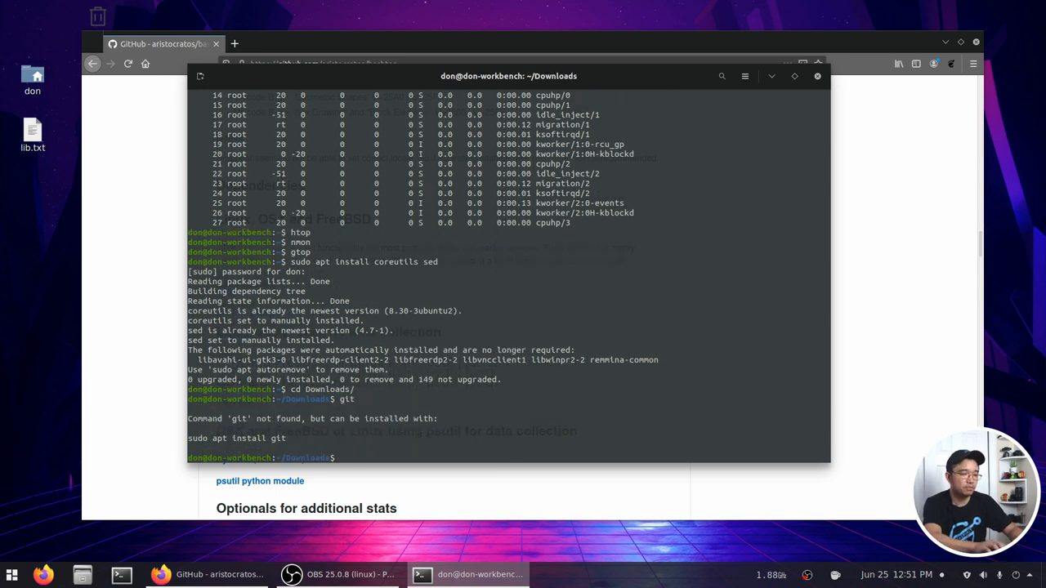
text(sudo apt install git)
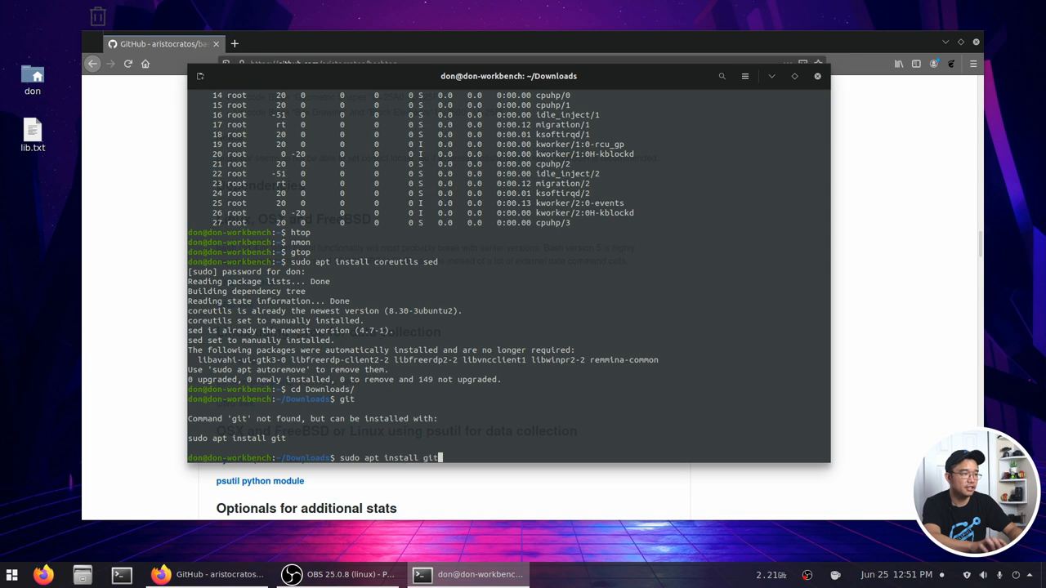
key(Return)
text(y)
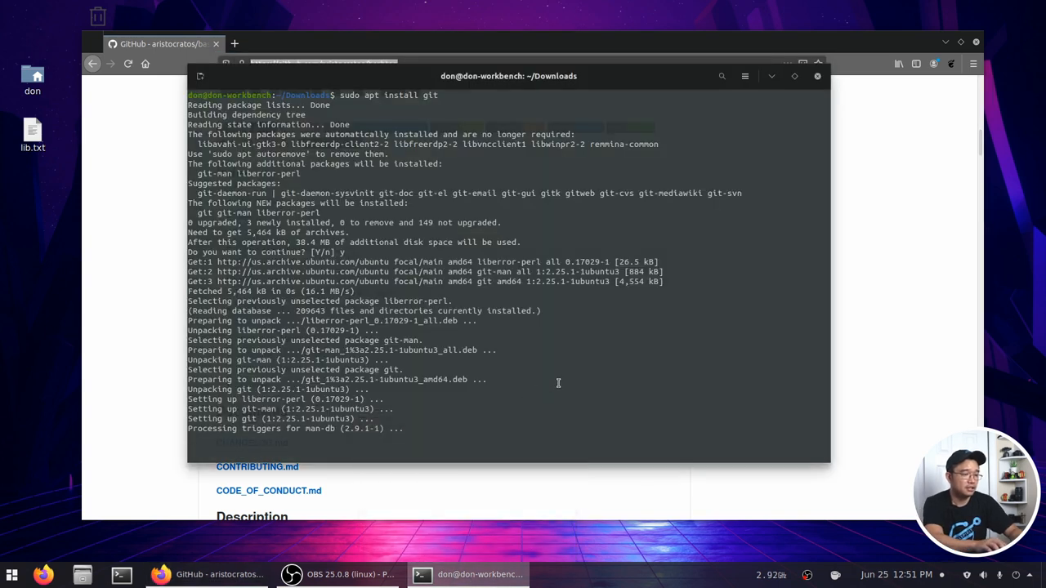
text(git clone)
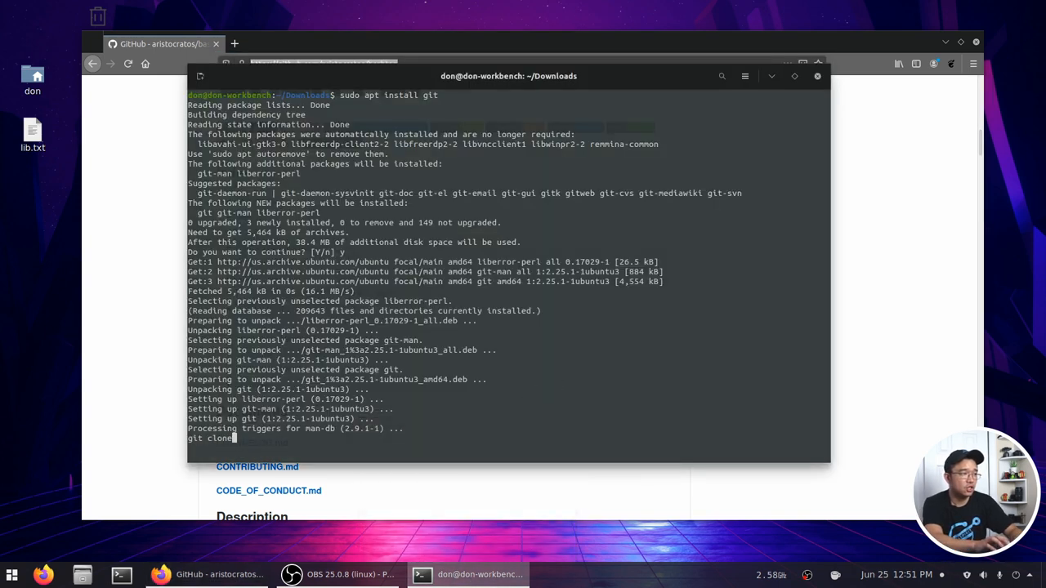
text(https://github.com/aristocratos/bashtop)
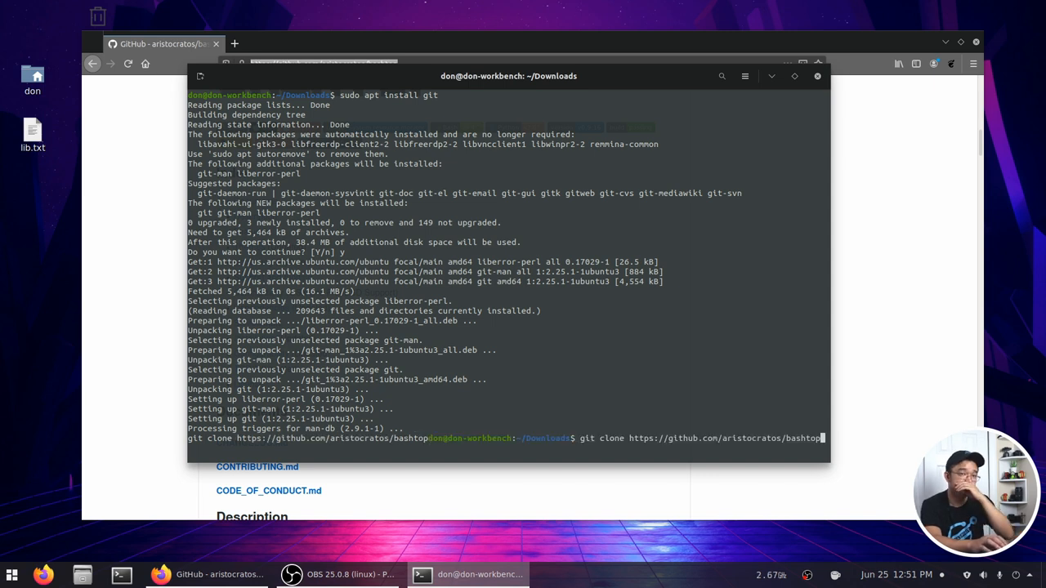
key(Return)
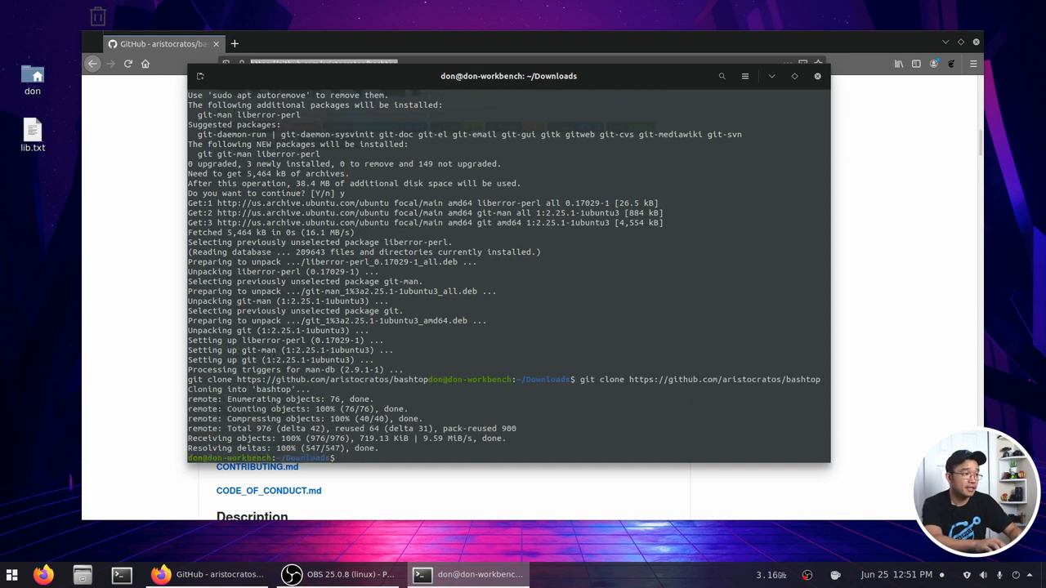
Step: Enter the bashtop folder and start bashtop with ./bashtop
text(cd ba)
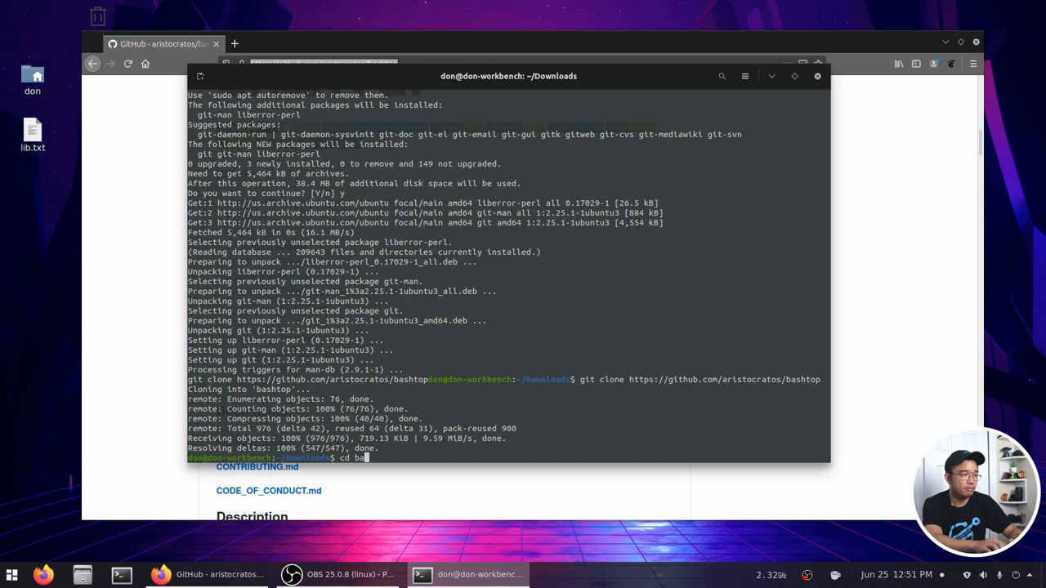
key(Return)
text(ls)
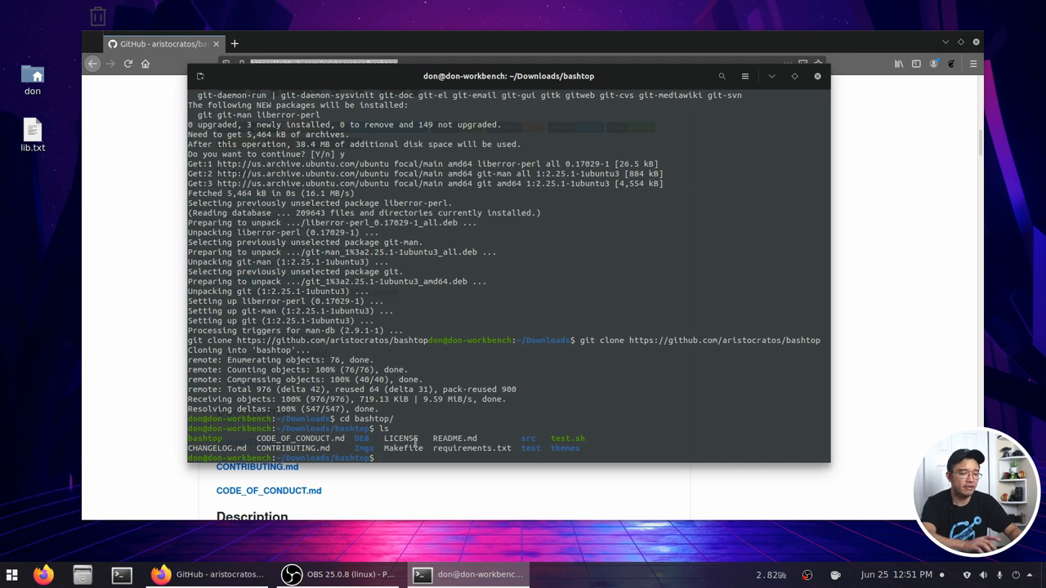
text(./bashtop)
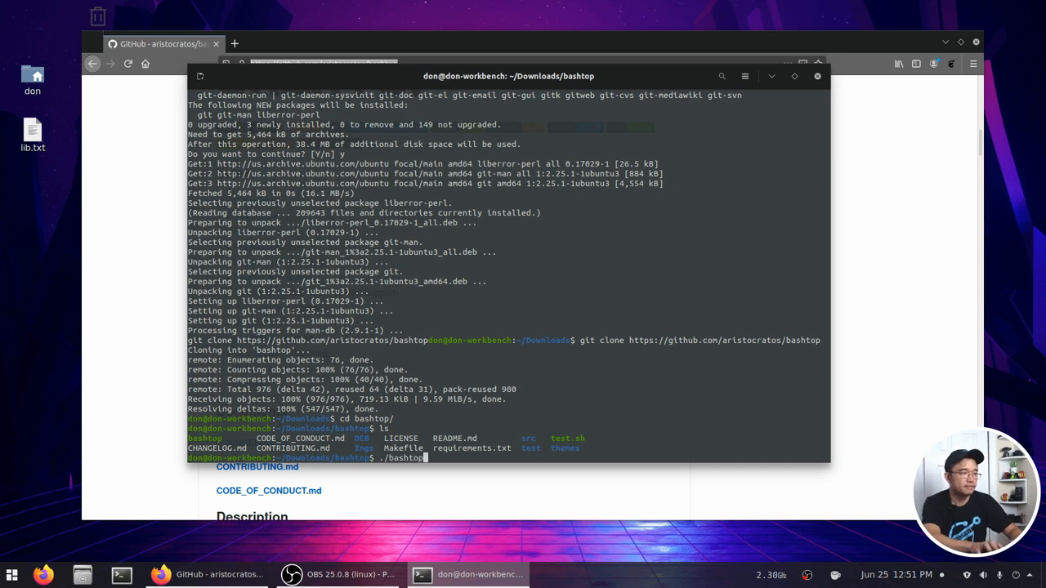
key(Return)
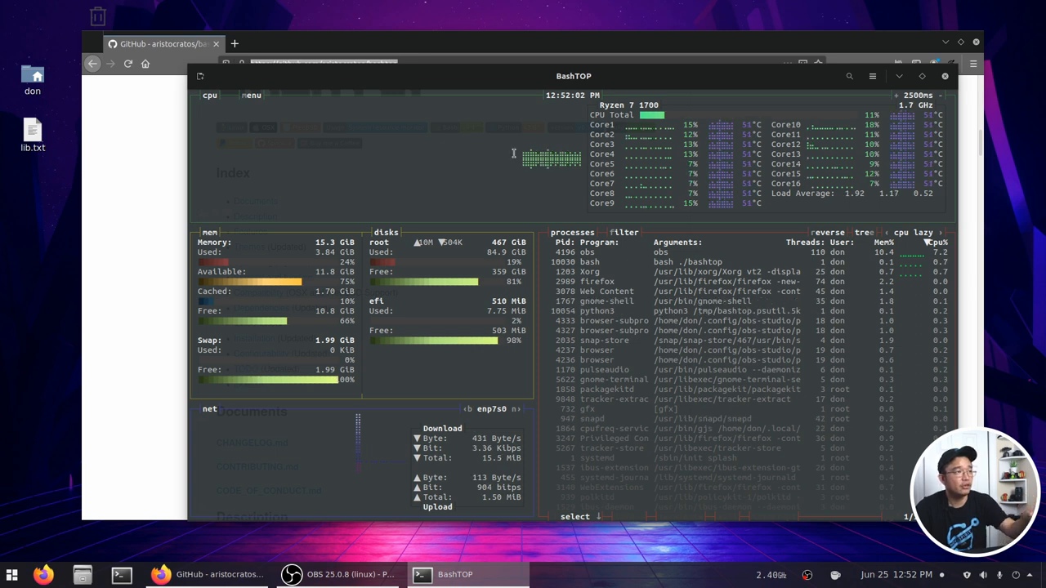
mouse_move(939, 46)
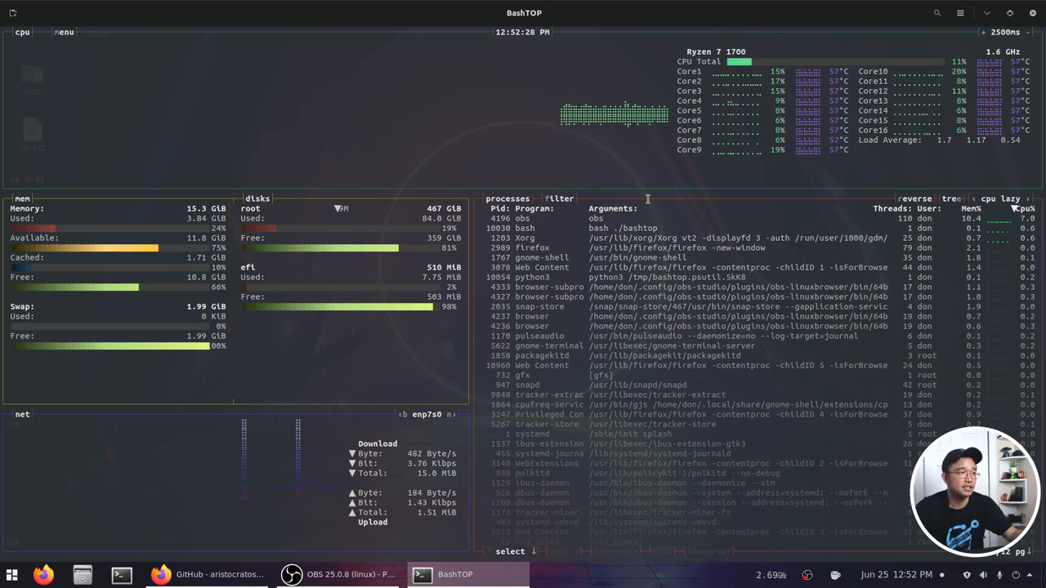
Step: Maximize the BashTOP terminal window so the live monitor fills the screen
click(588, 228)
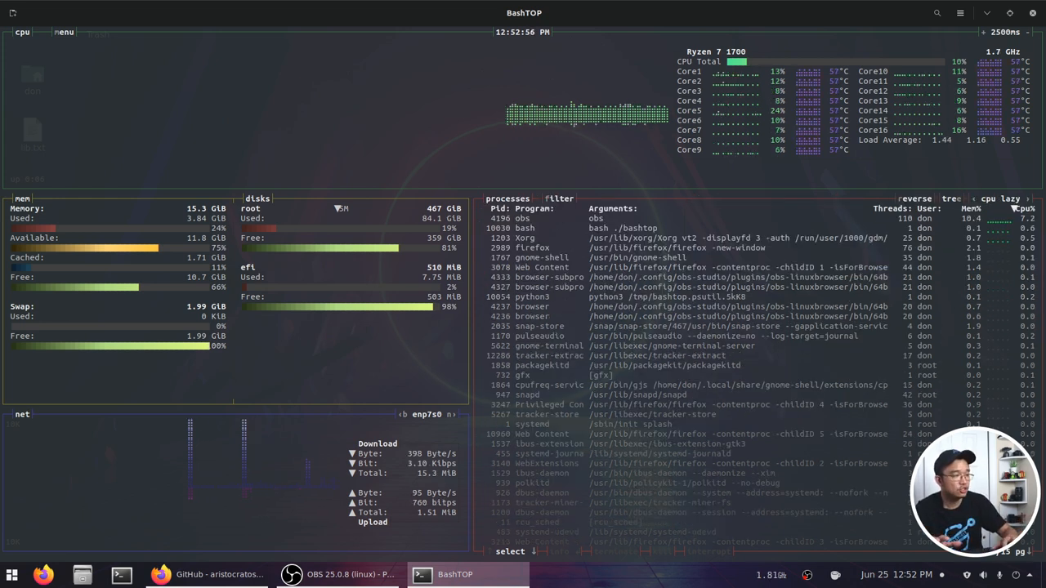
Step: Open Options from Bashtop's main menu and browse down to the clock setting
click(63, 32)
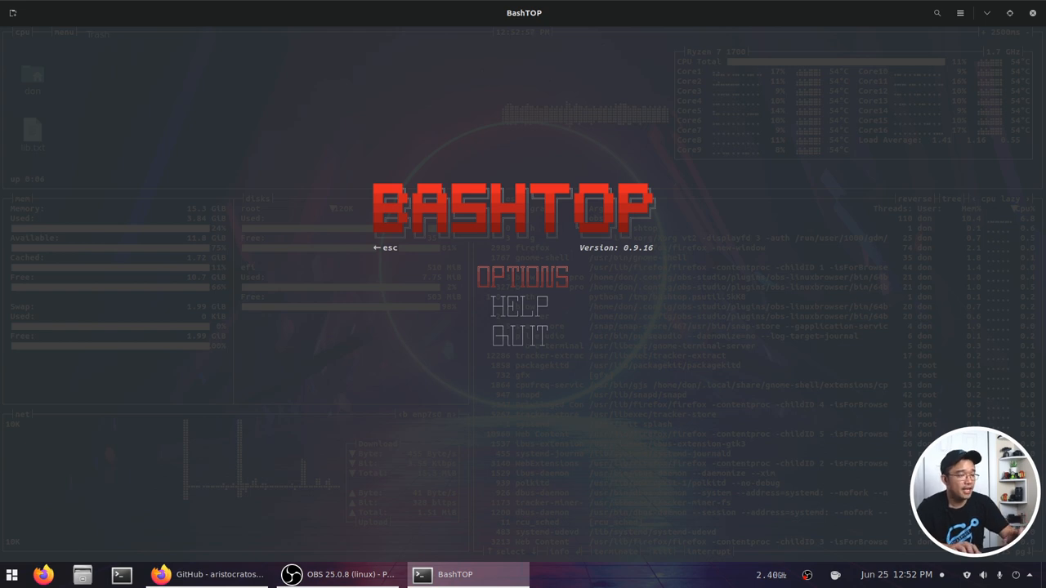
click(523, 276)
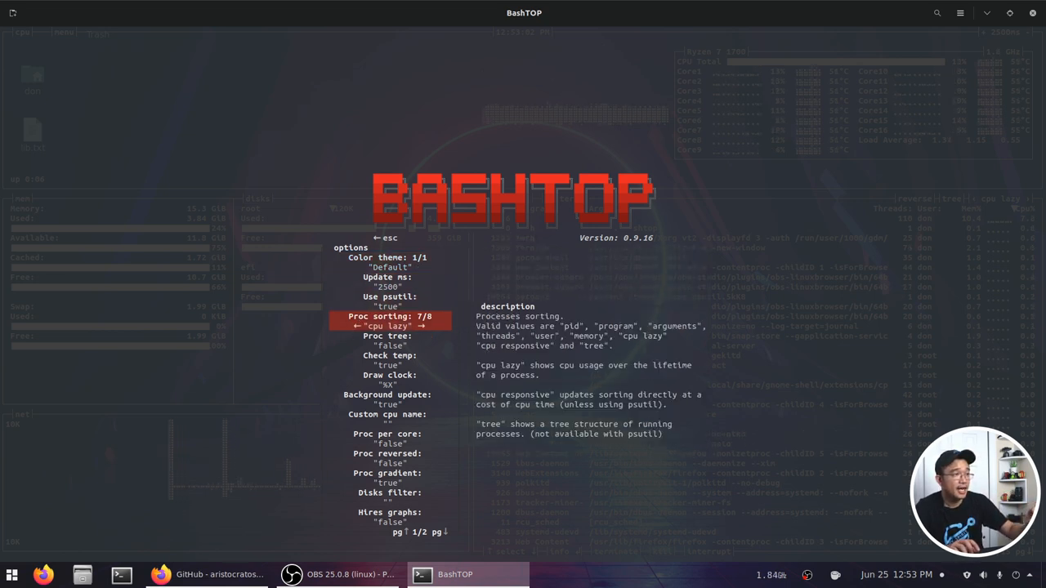
key(Down)
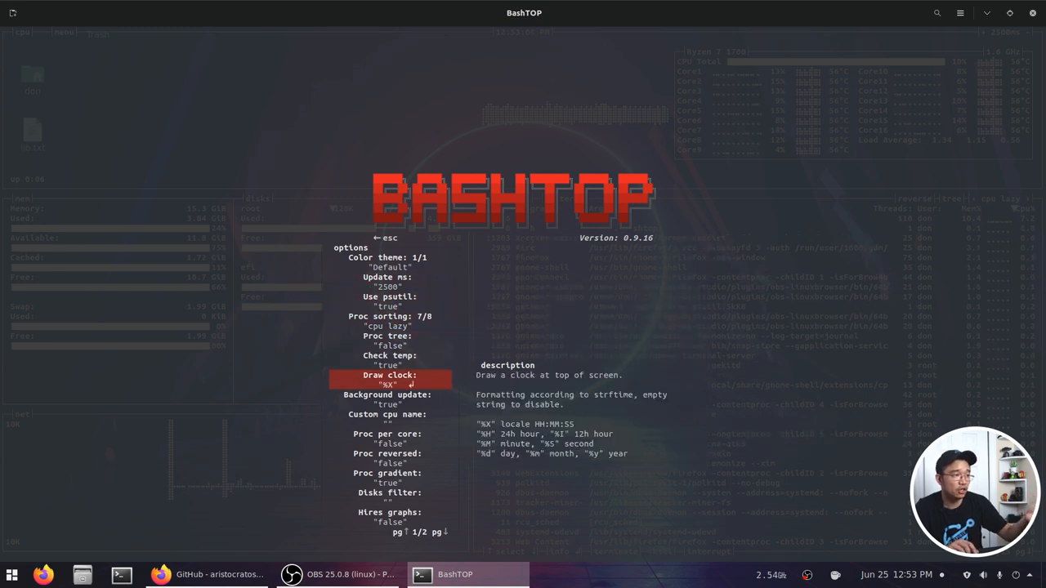
scroll(down, 3)
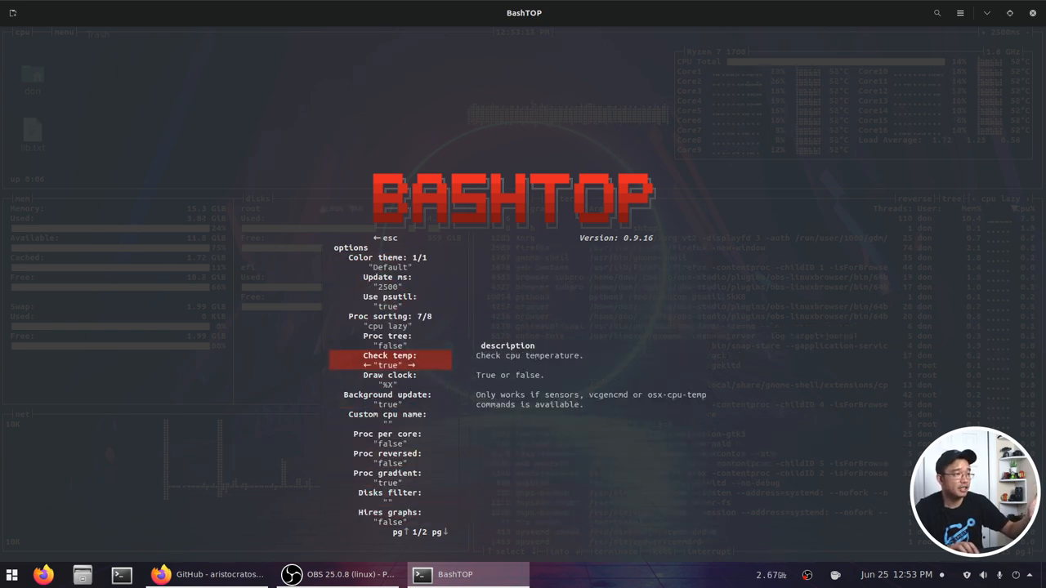
Step: Browse the temperature and psutil settings, then show the Help key-command listing
key(up)
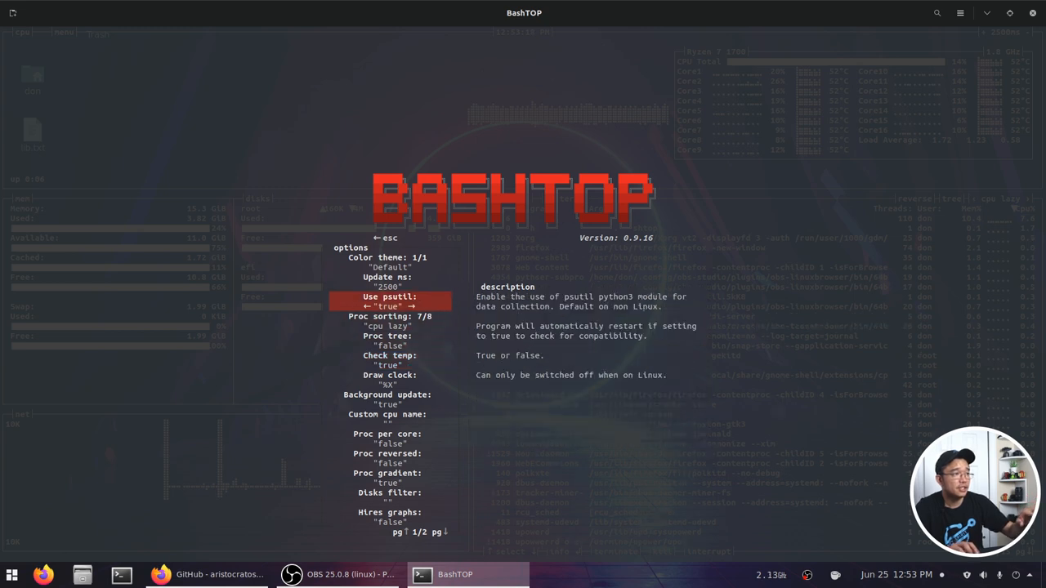
key(up)
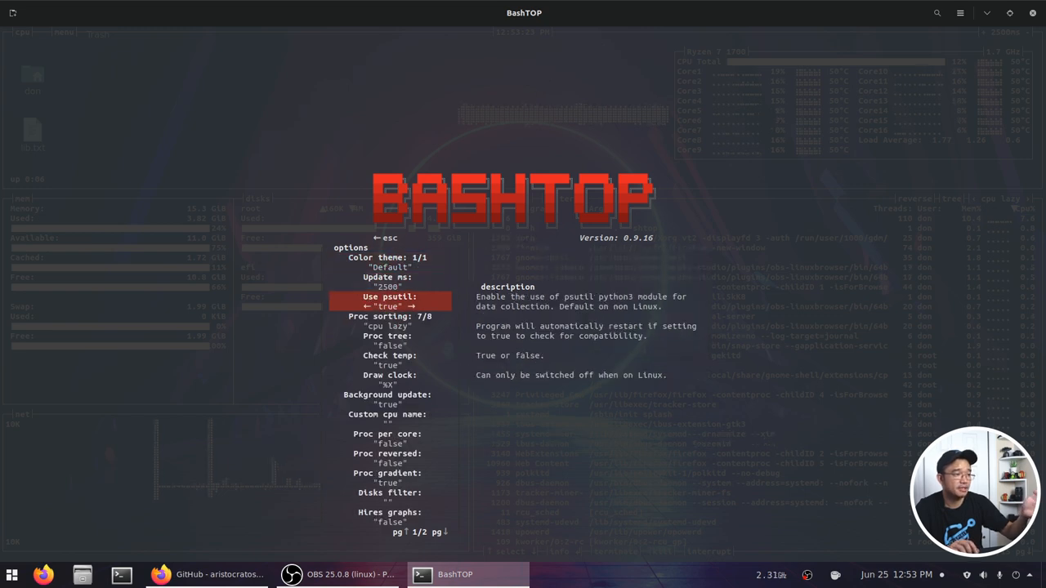
key(down)
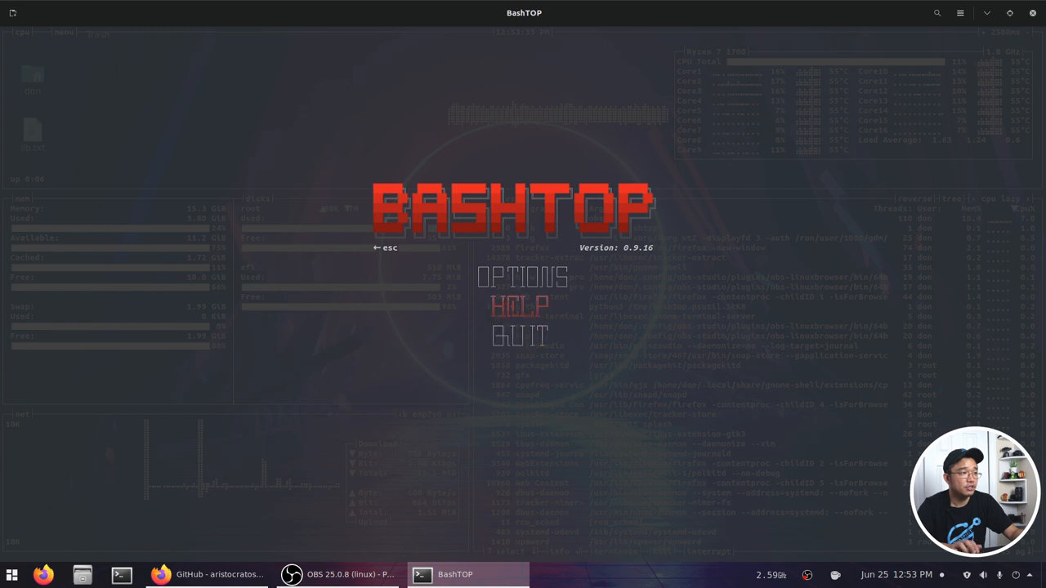
click(518, 306)
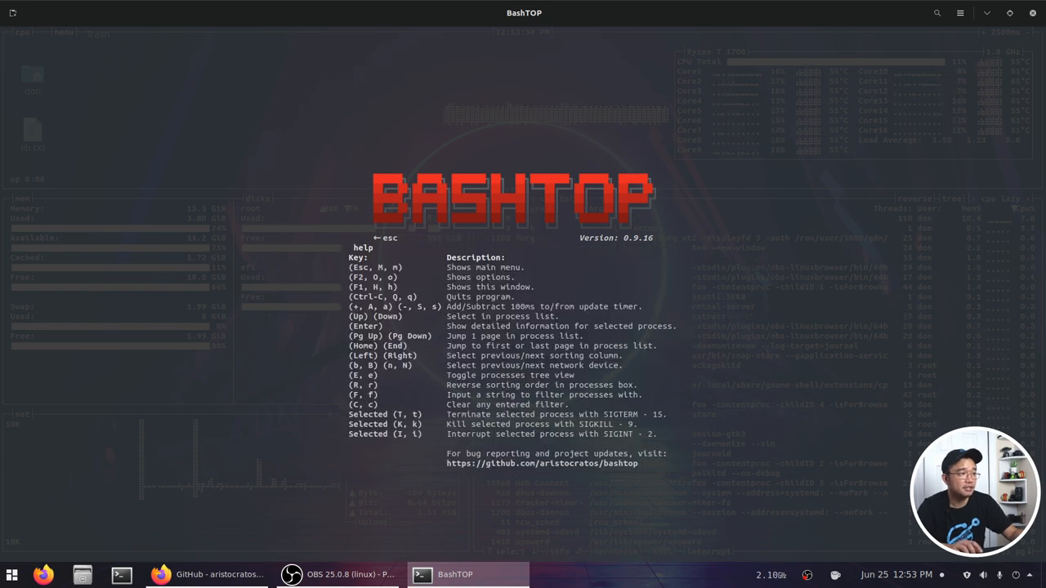